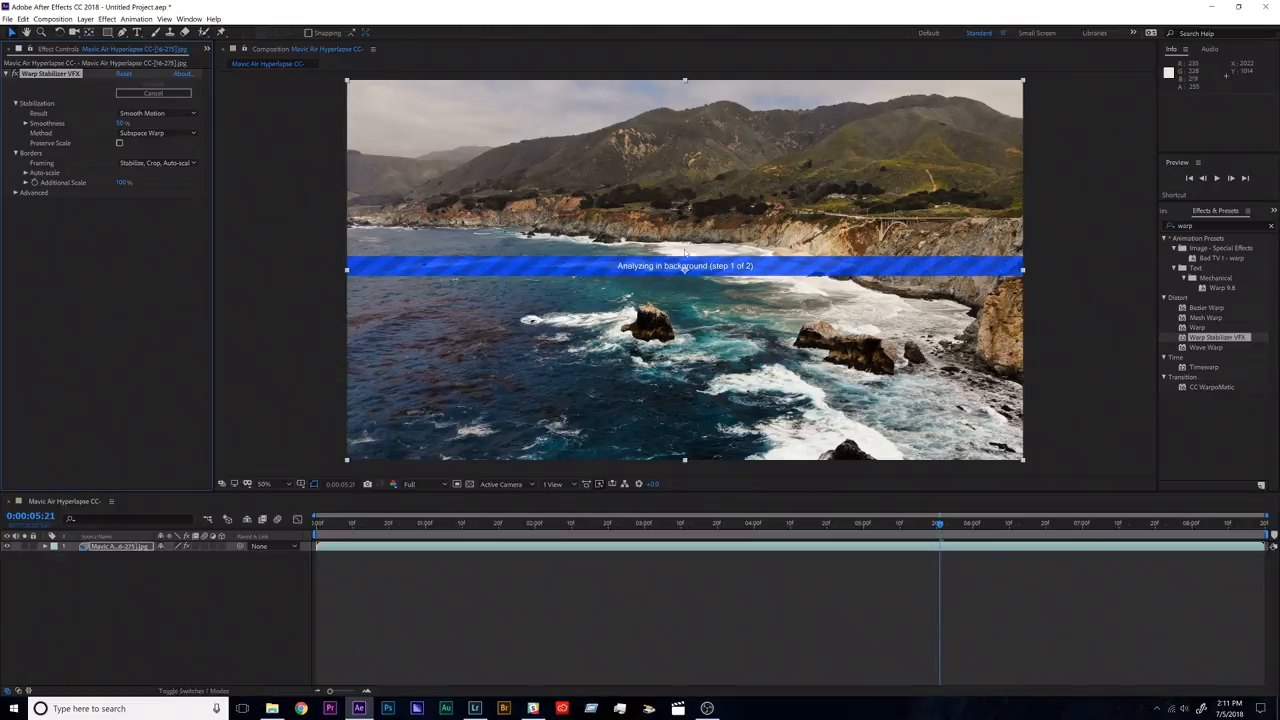
mouse_move(408, 268)
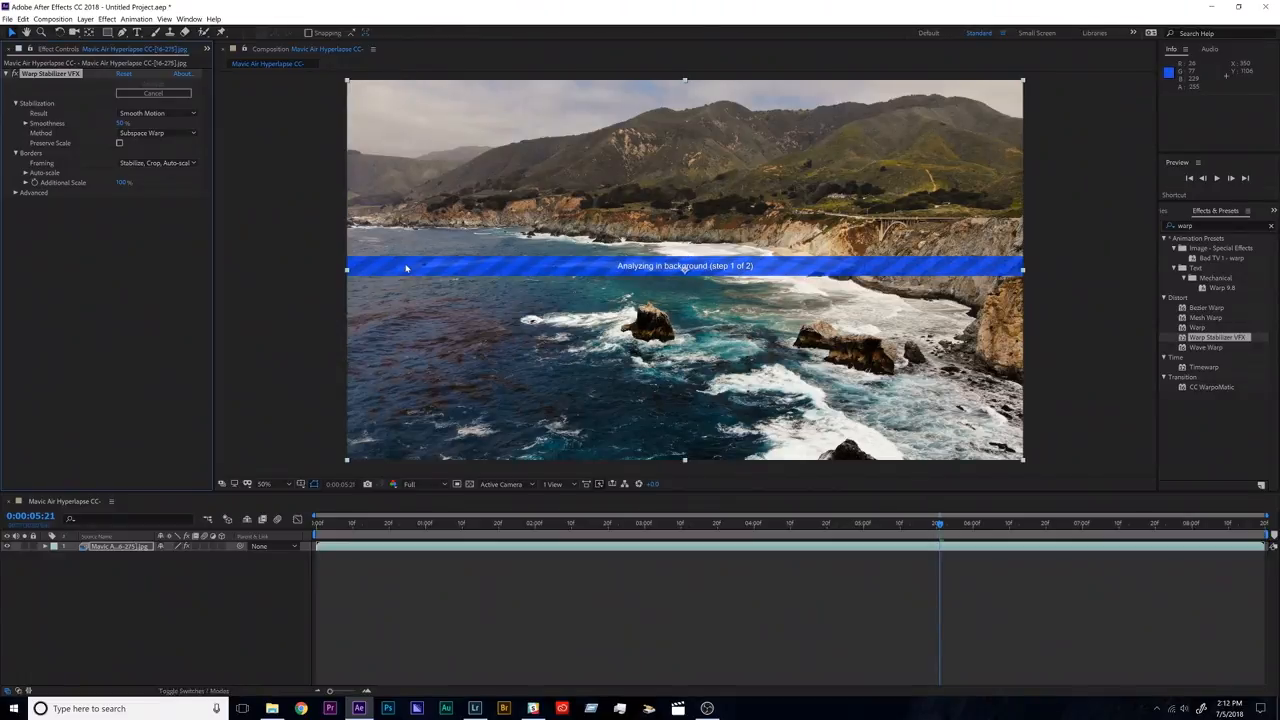
mouse_move(672, 278)
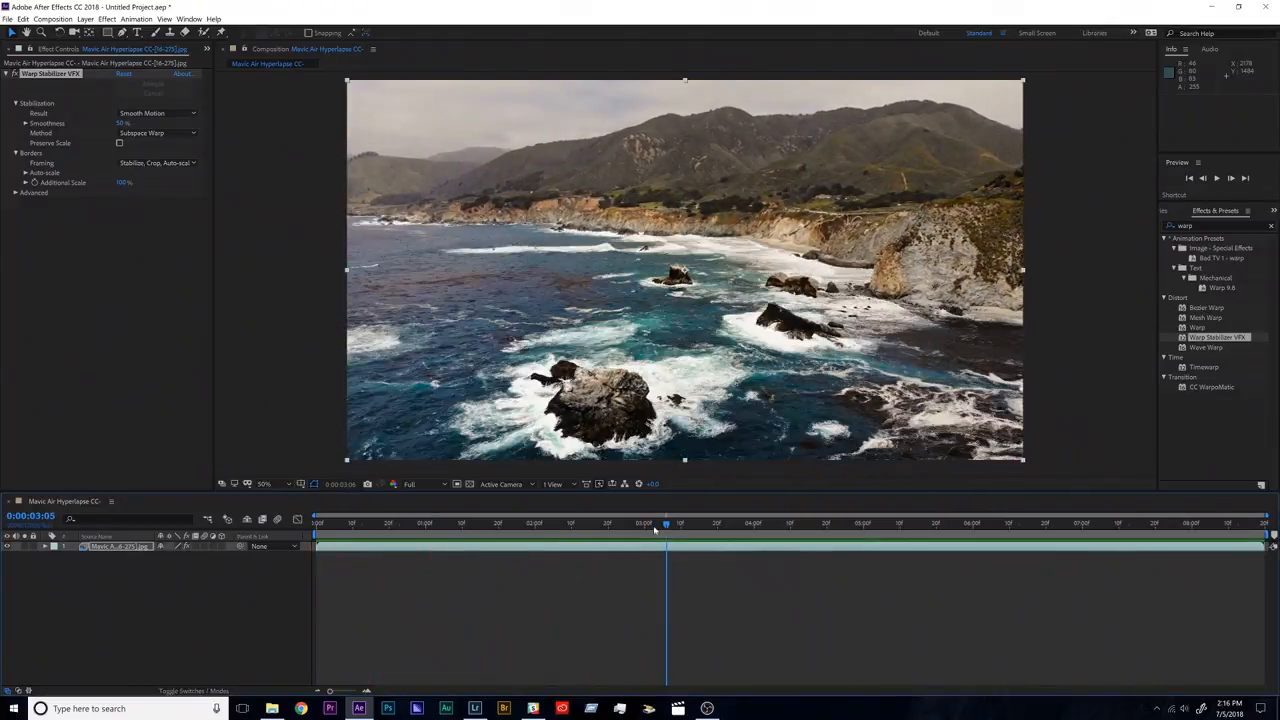
Return the playhead to frame 0:00:00:00 and bring up the Composition menu.
click(316, 532)
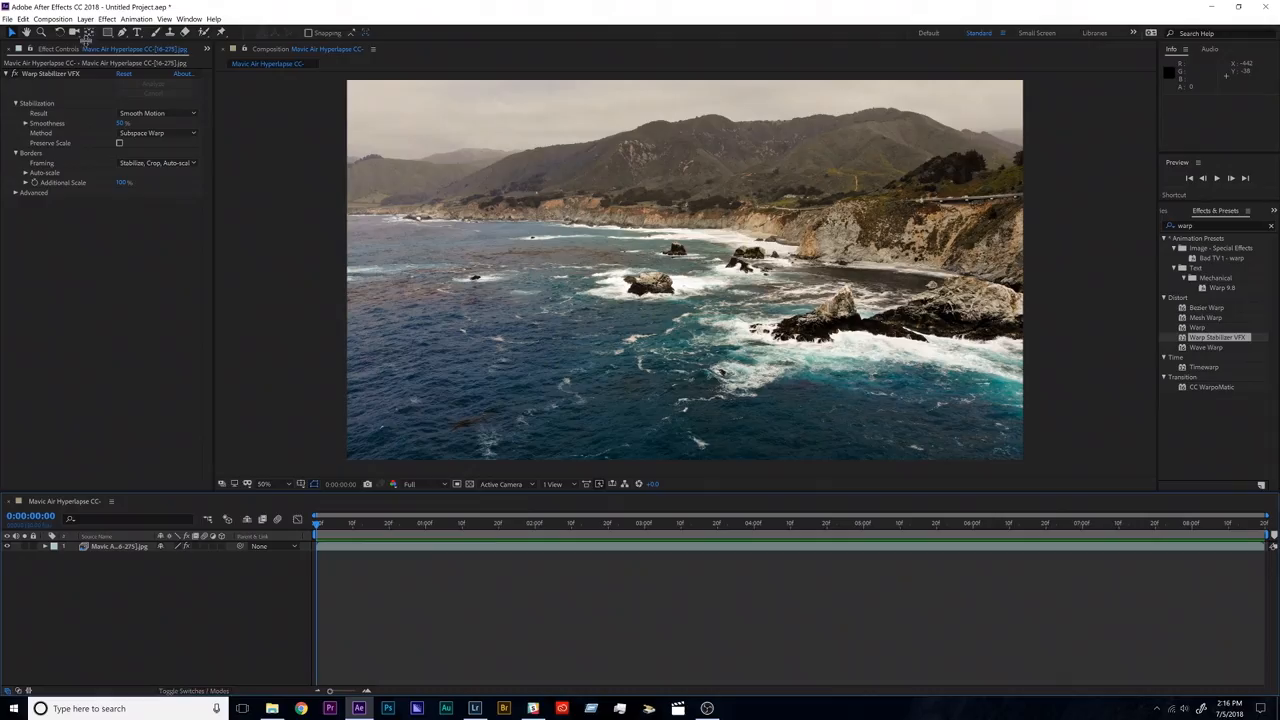
click(52, 18)
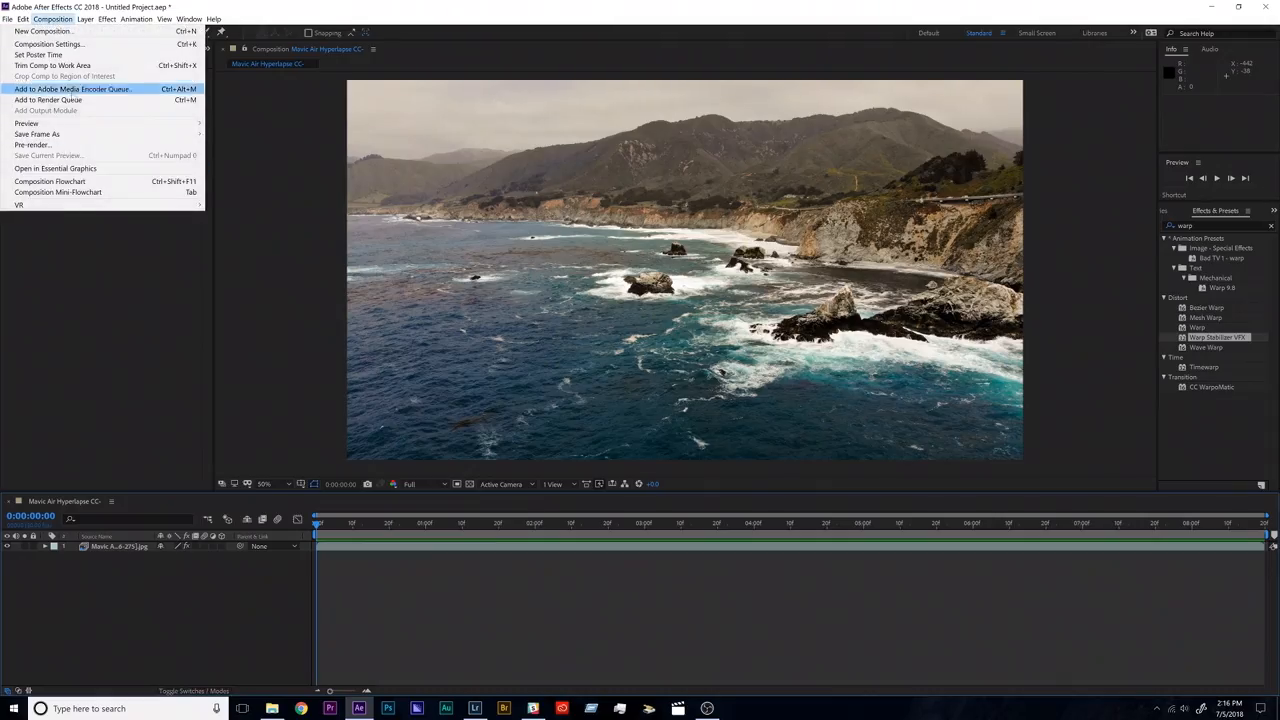
Add the hyperlapse comp to the Render Queue and reach the Lossless output module's format list.
click(60, 100)
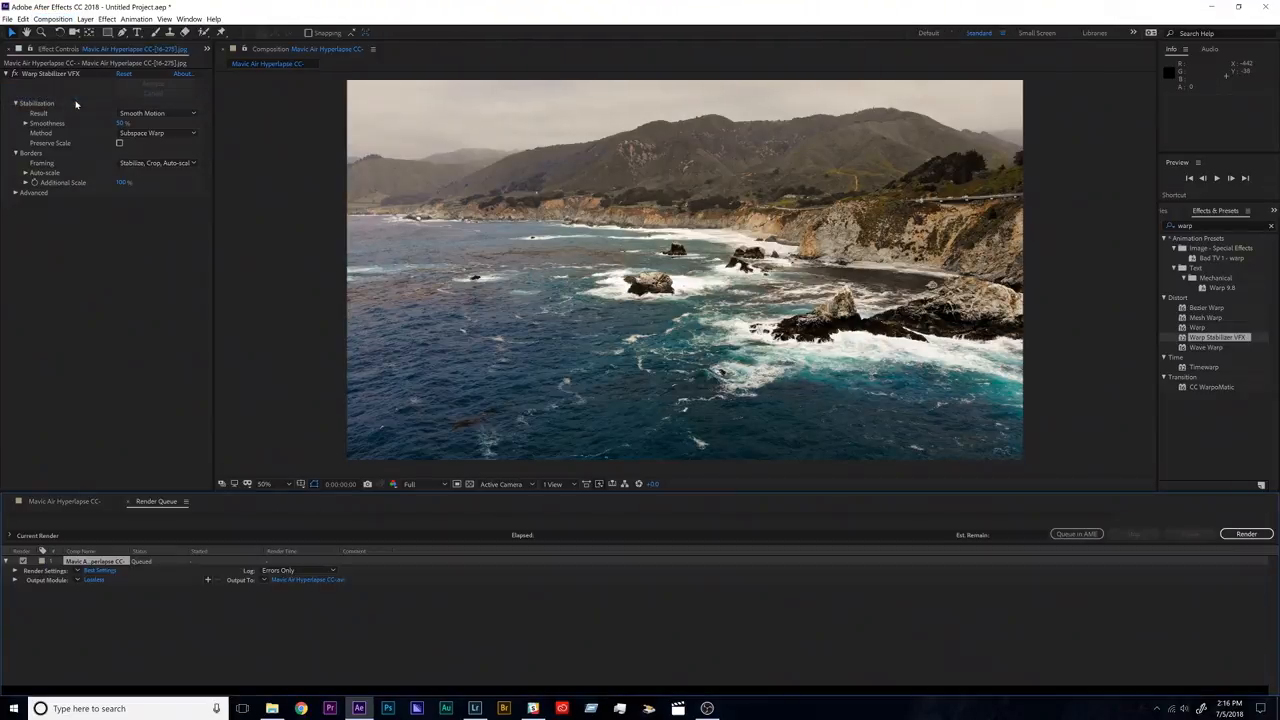
mouse_move(172, 348)
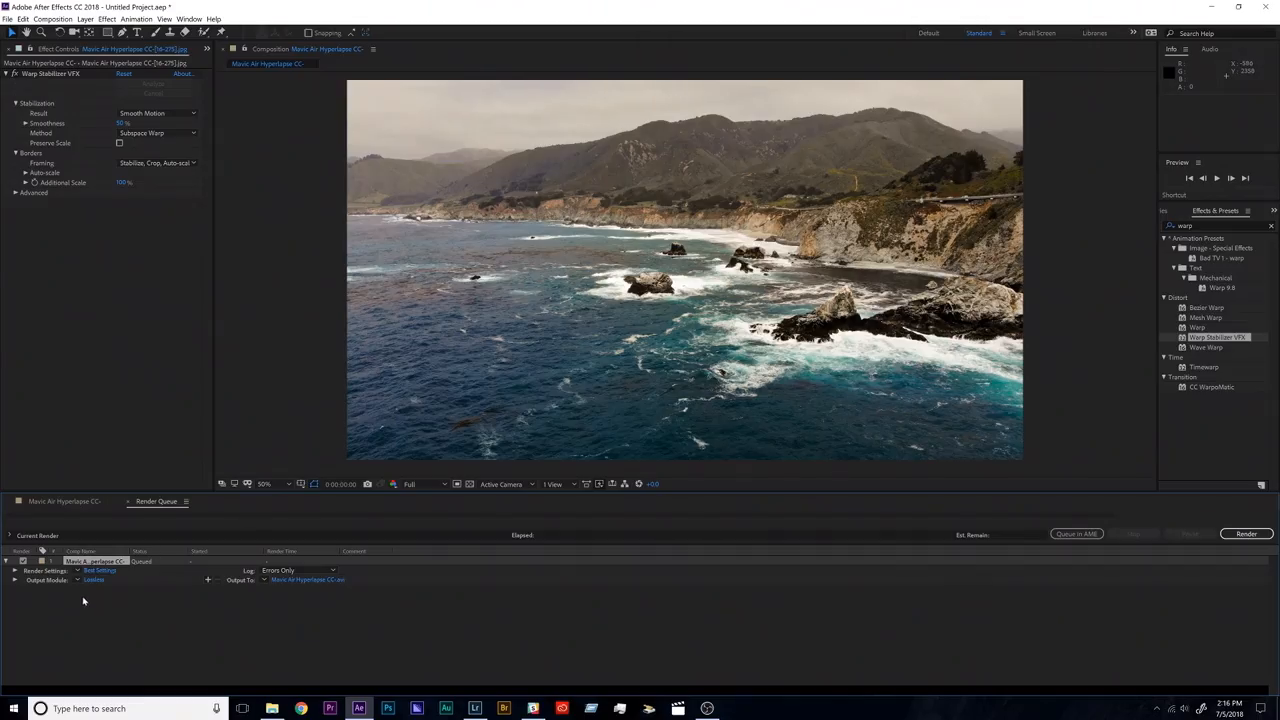
click(1246, 532)
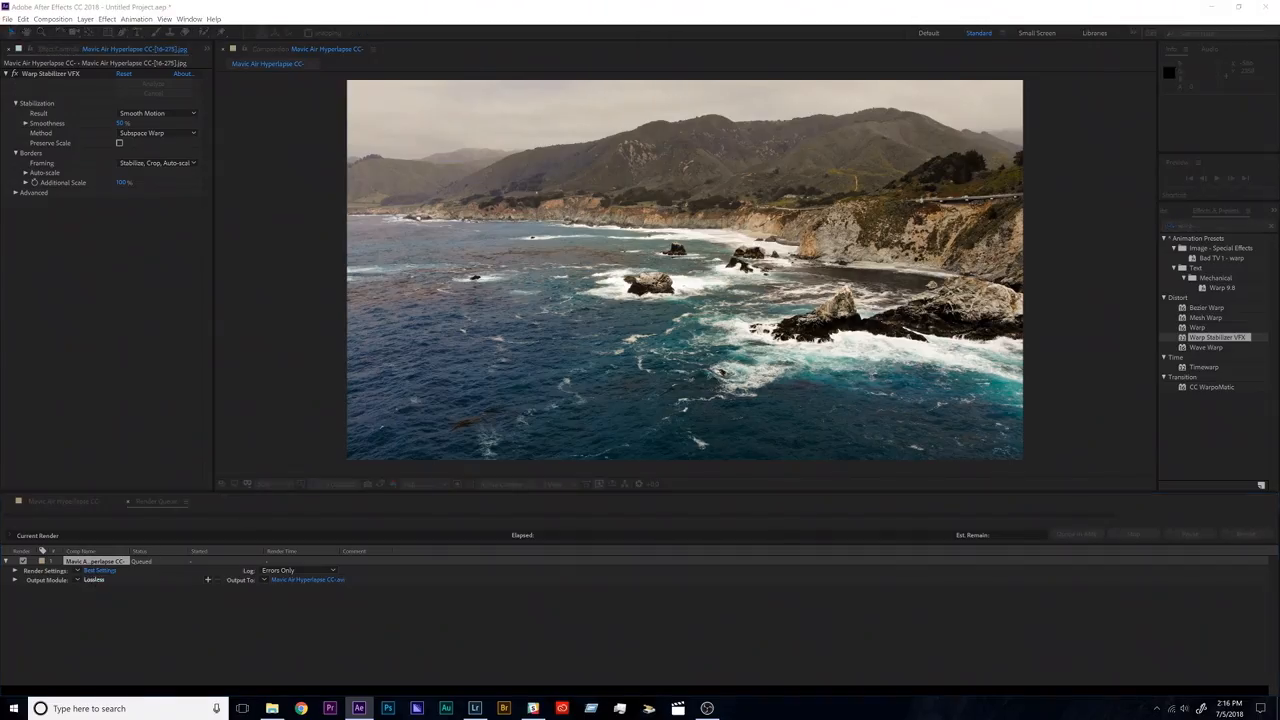
click(542, 212)
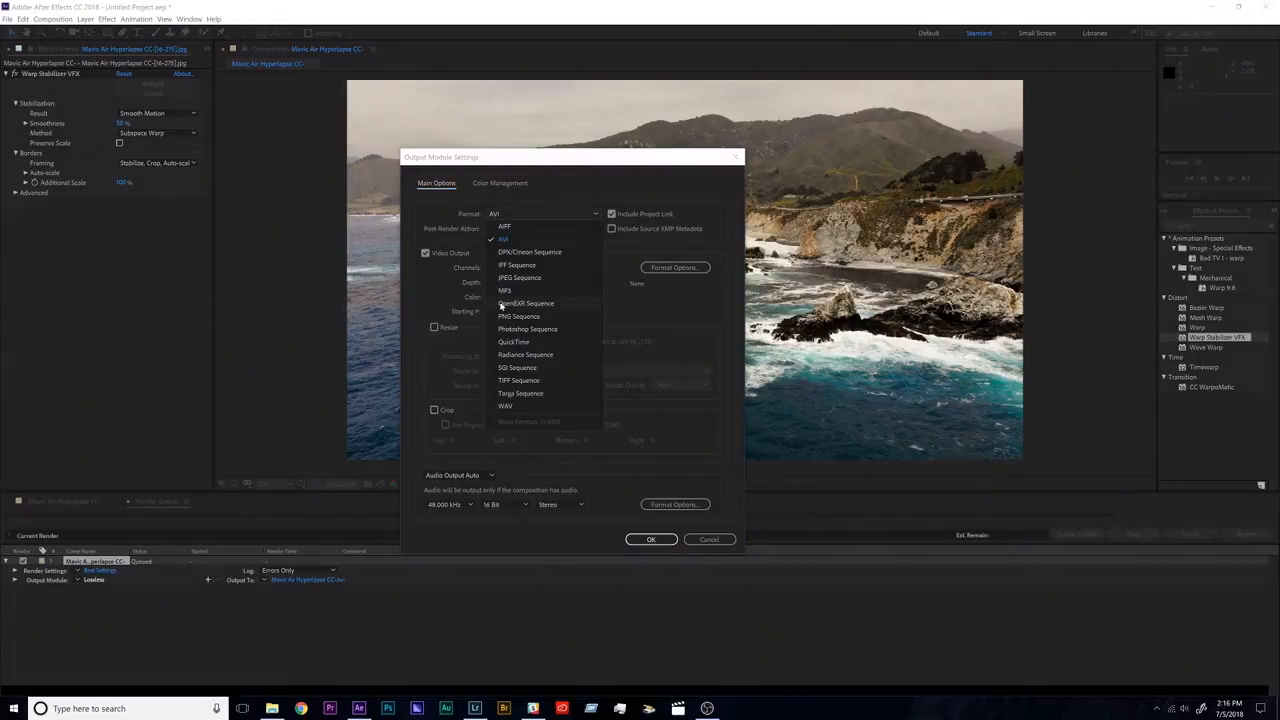
Choose QuickTime format with the Uncompressed YUV 4:2:2 video codec and audio output off.
click(512, 340)
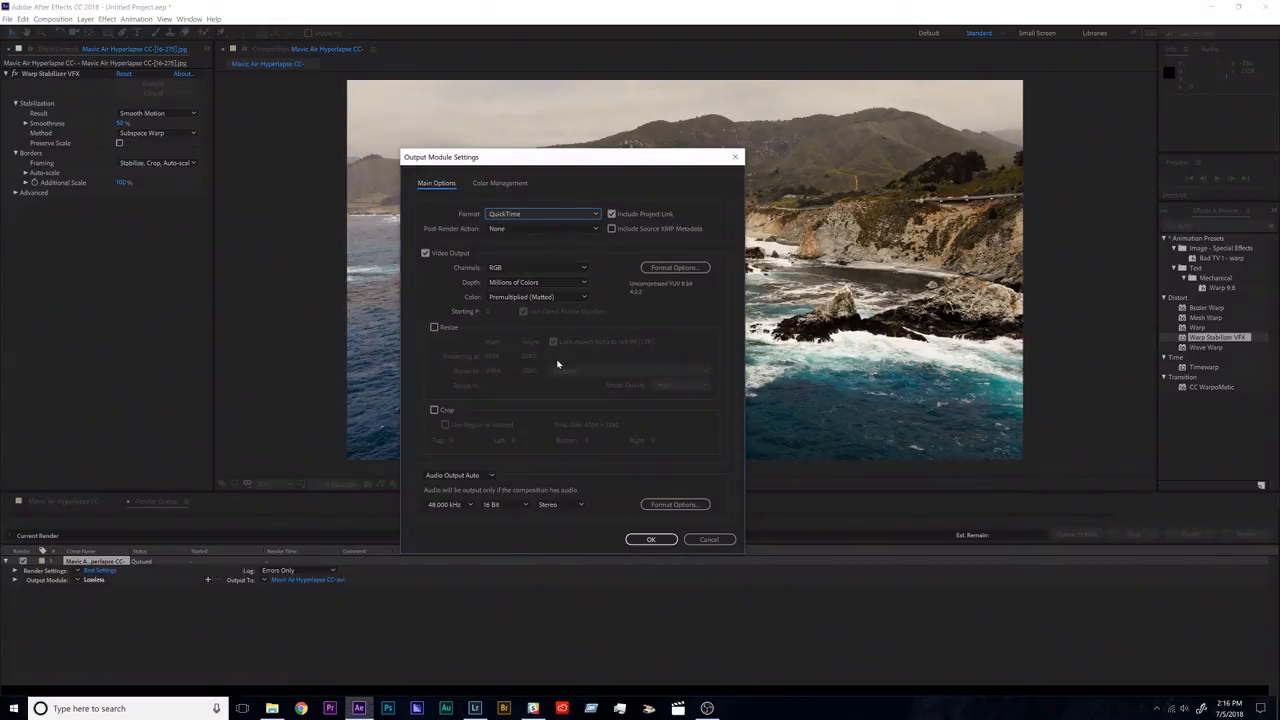
click(460, 476)
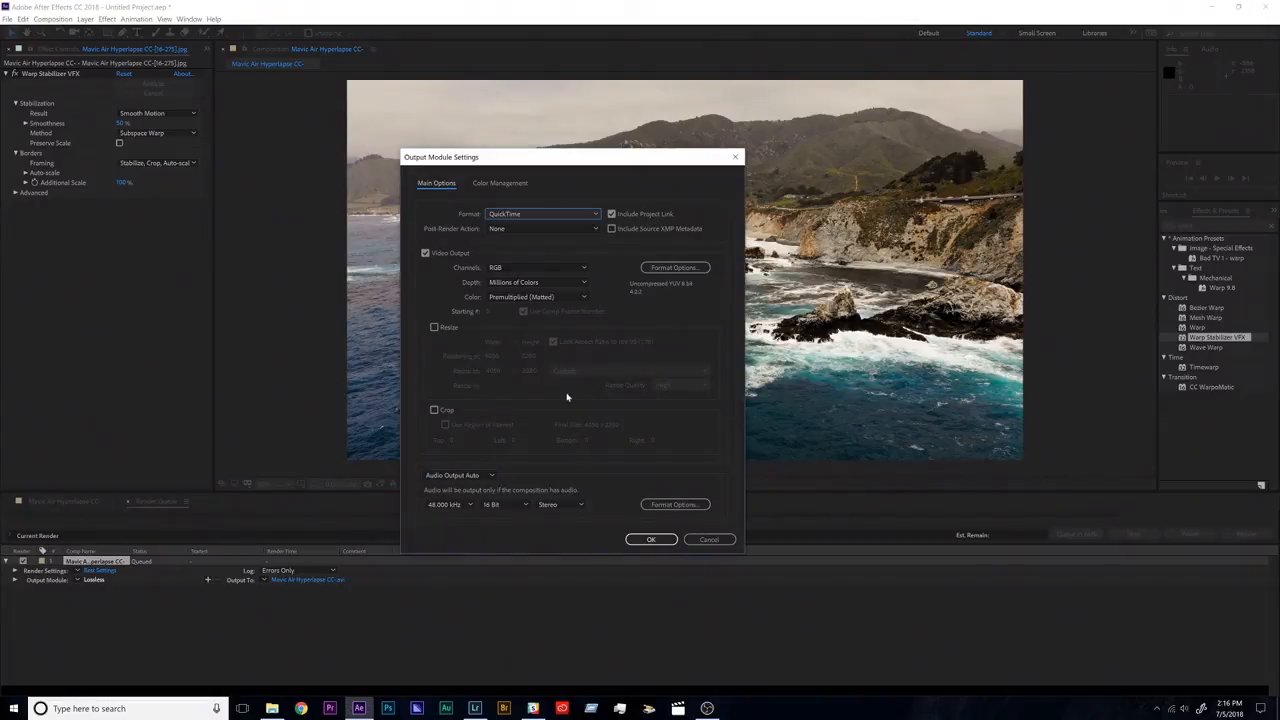
click(676, 268)
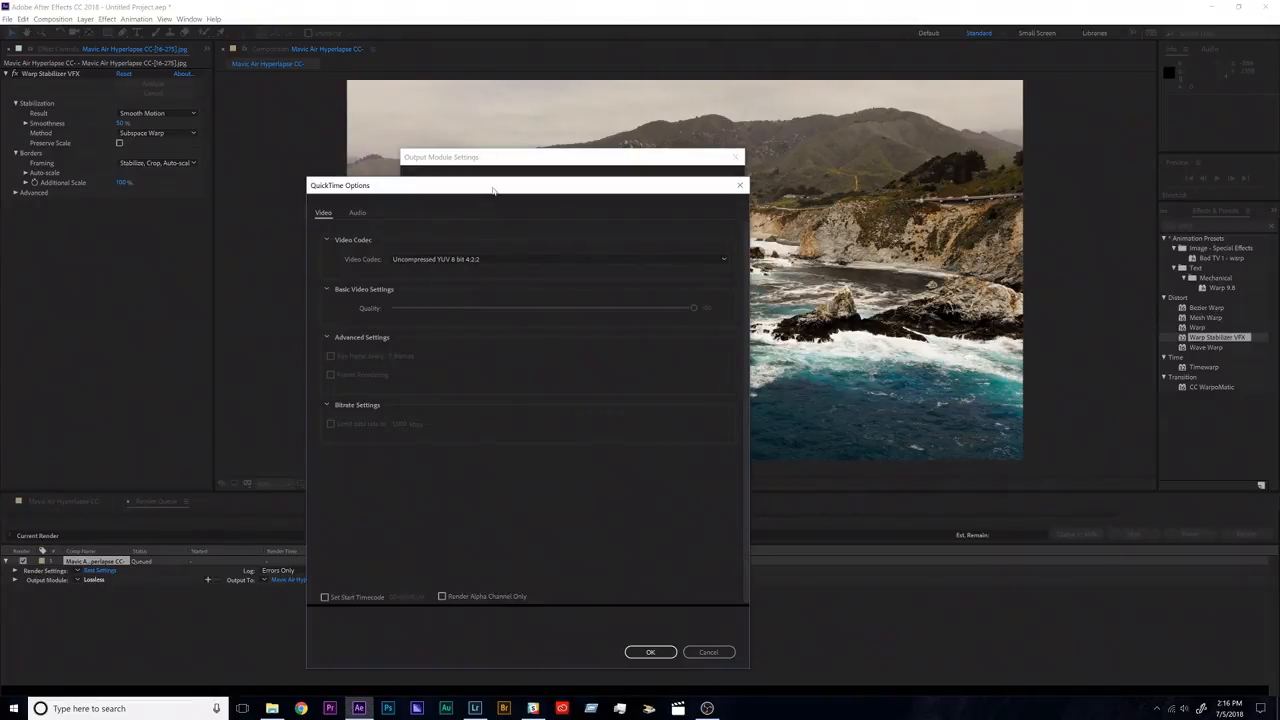
click(560, 260)
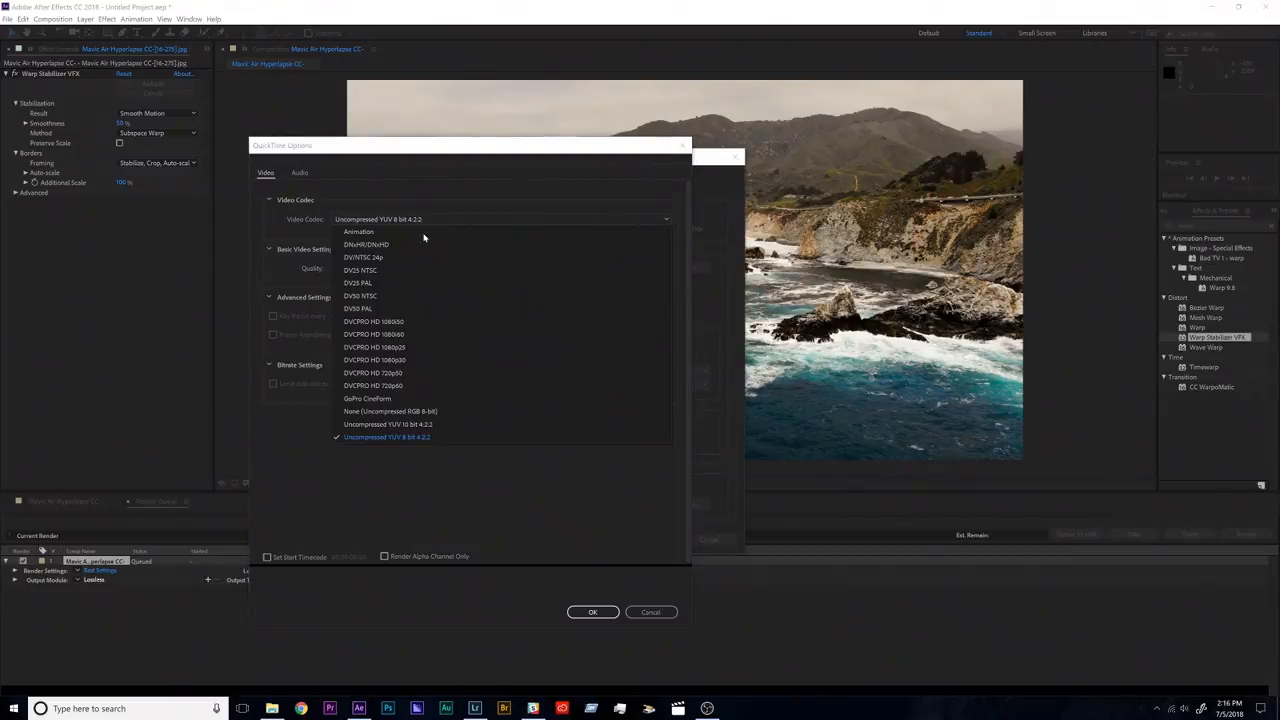
click(386, 436)
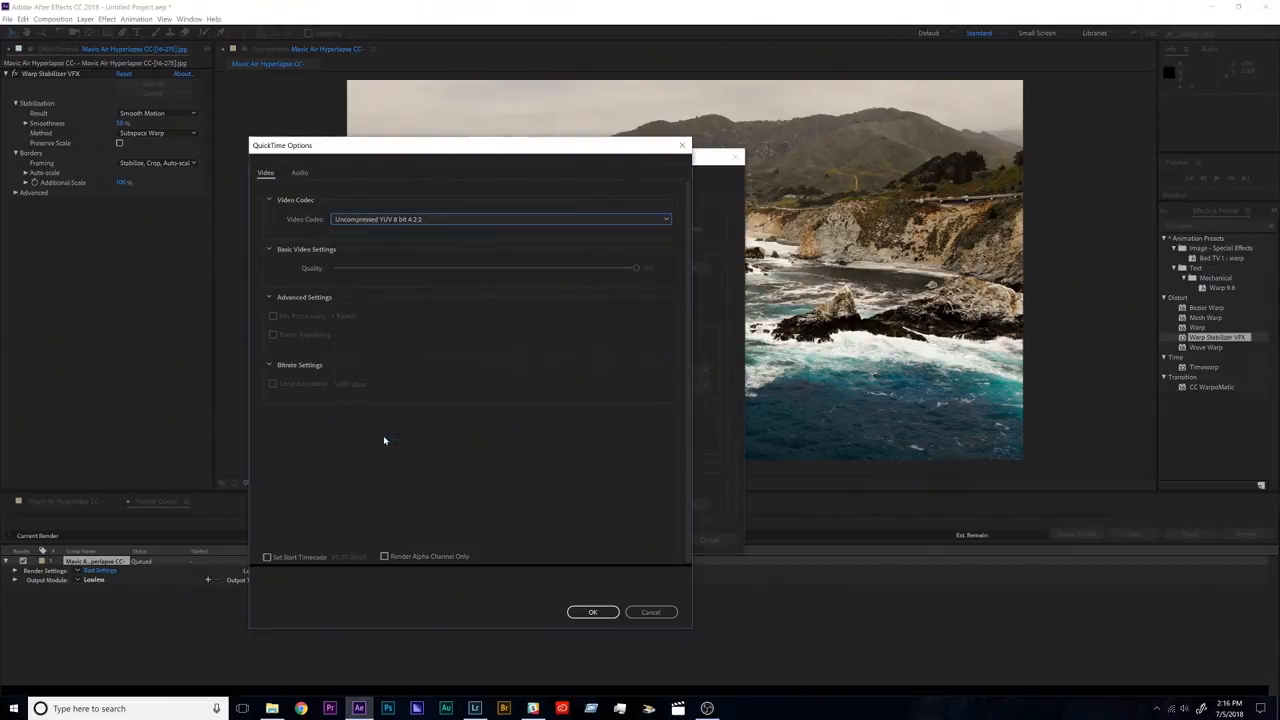
click(592, 612)
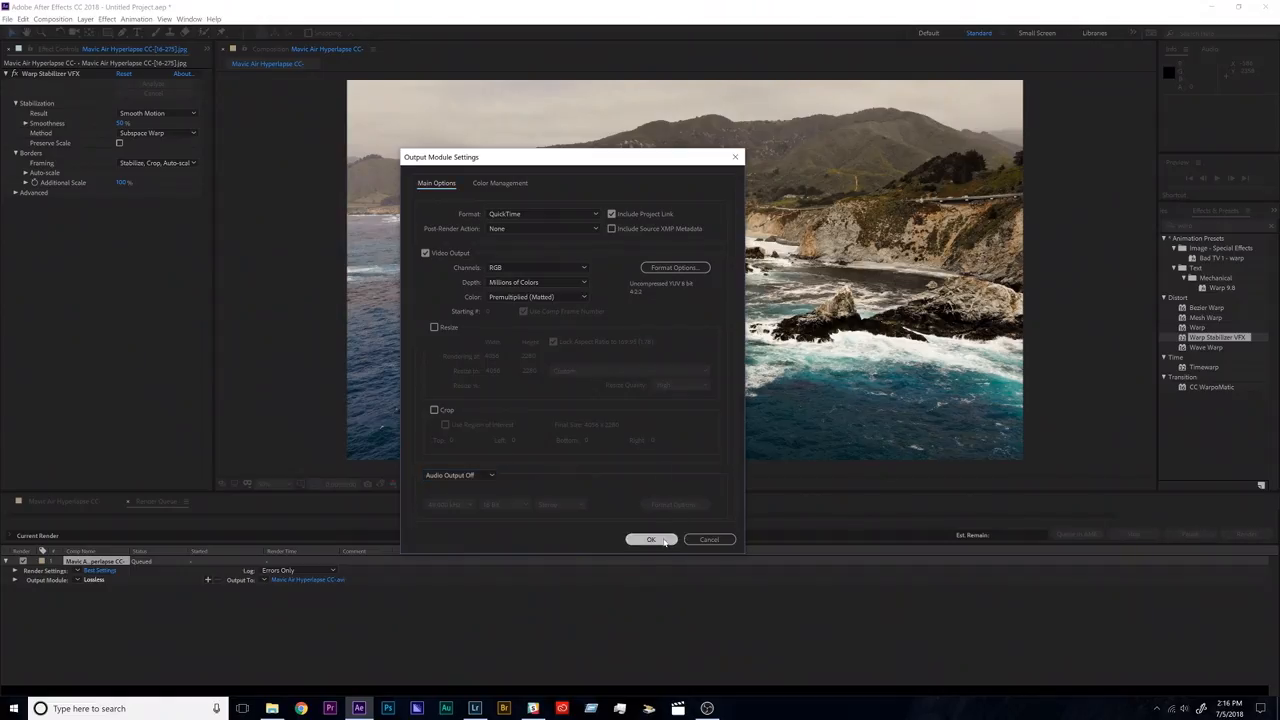
click(650, 540)
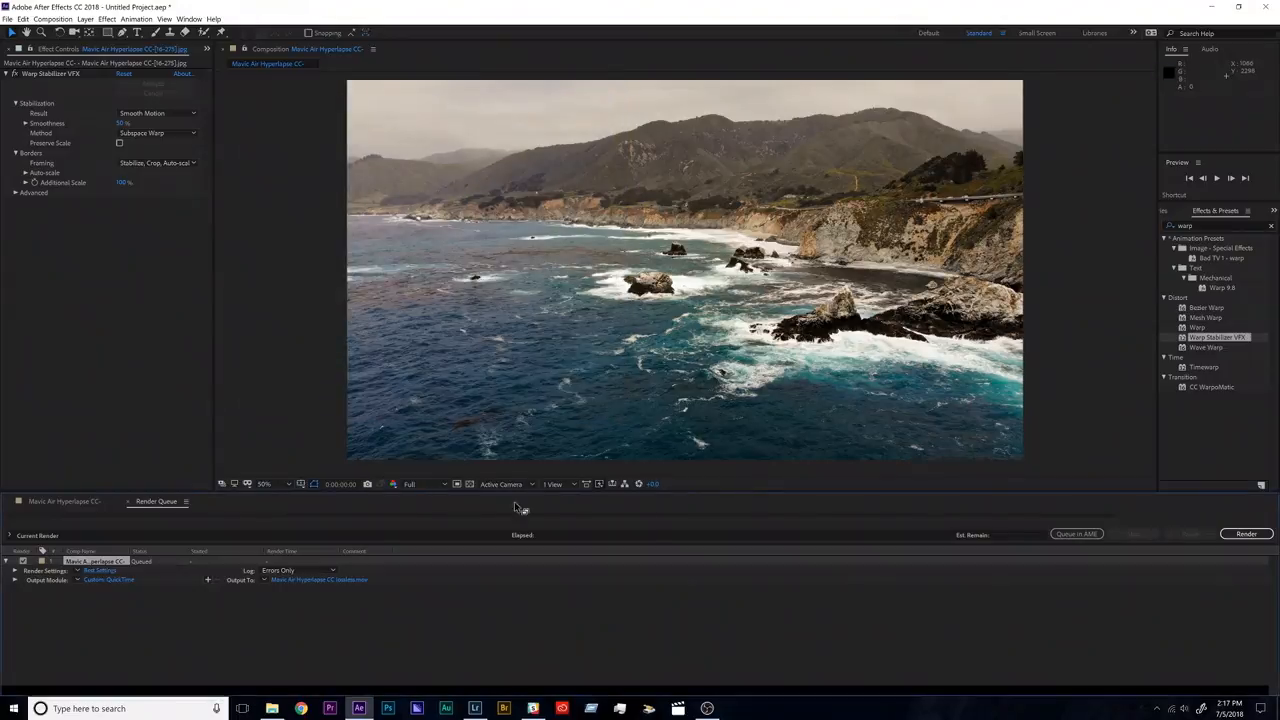
Start rendering the queued hyperlapse composition to the desktop QuickTime file.
click(1246, 532)
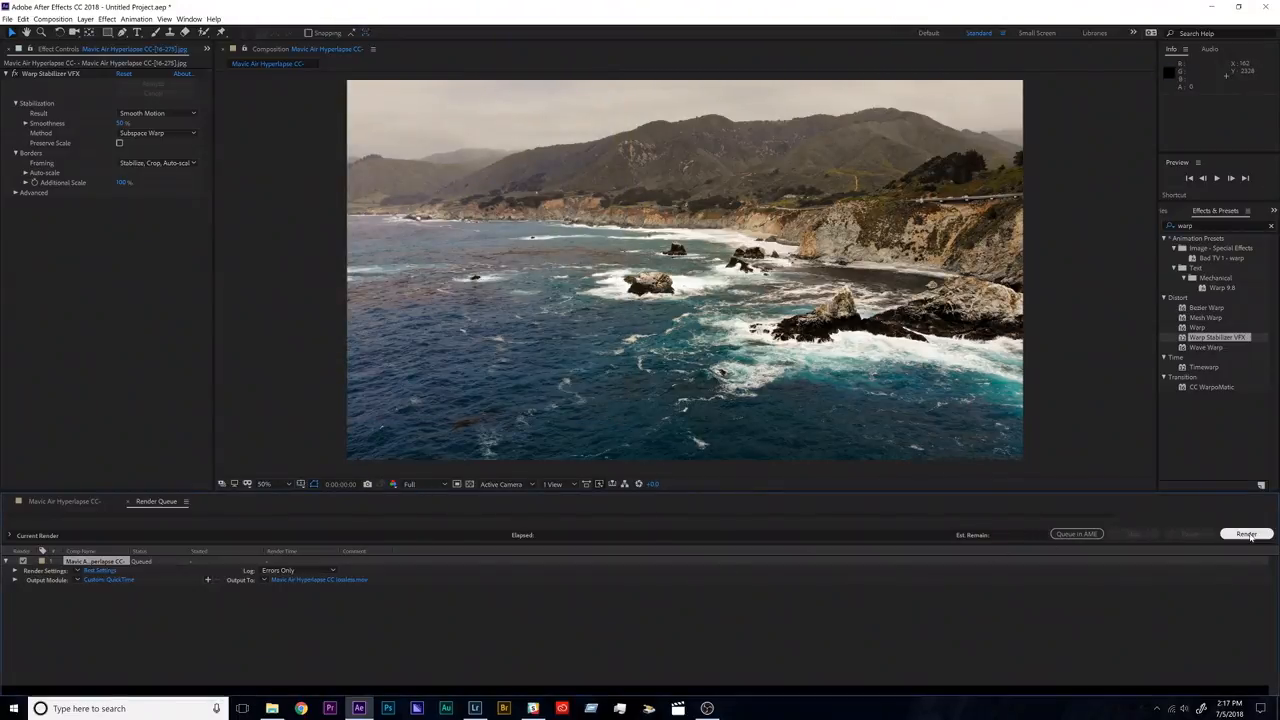
click(1244, 532)
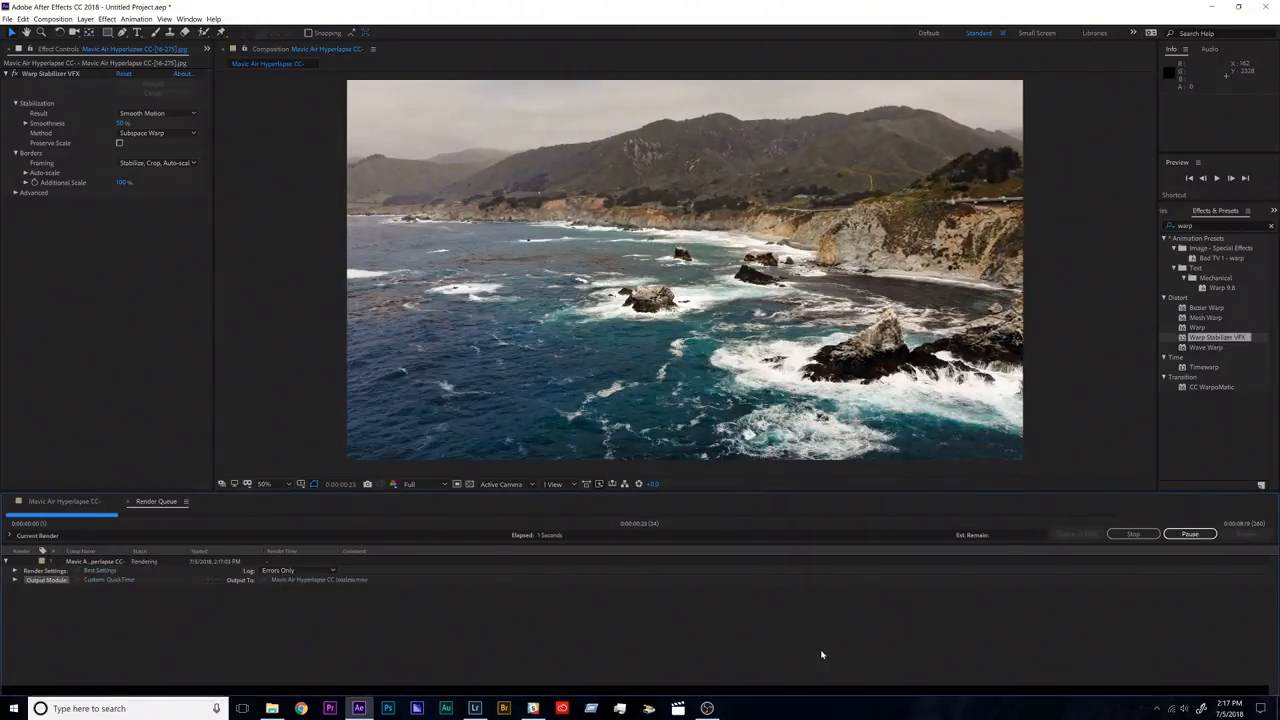